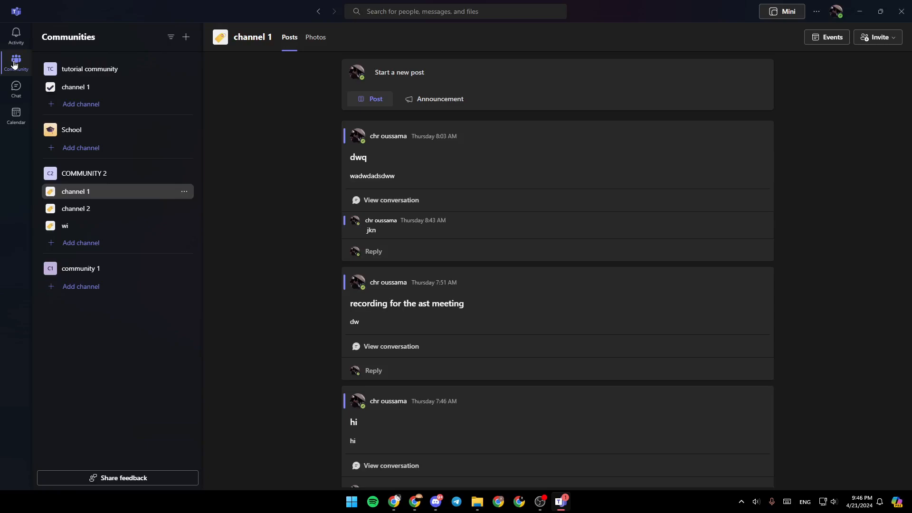
mouse_move(335, 245)
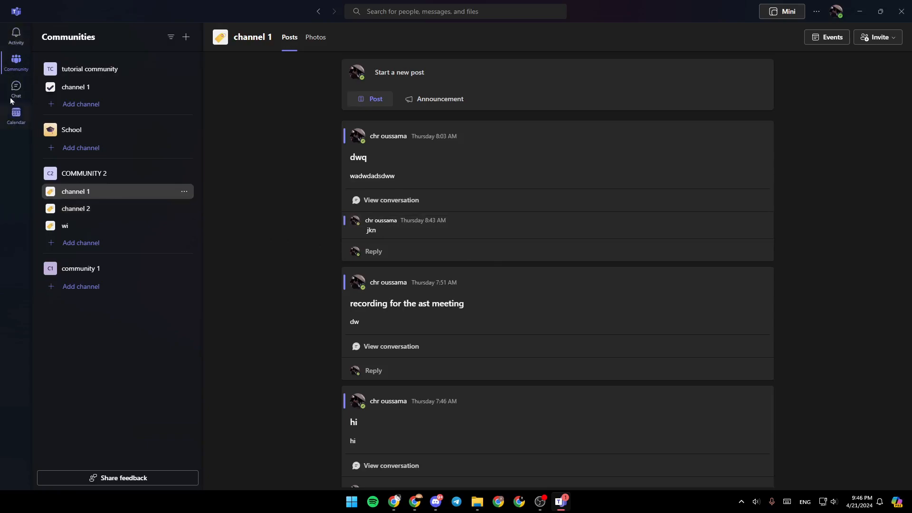
mouse_move(16, 112)
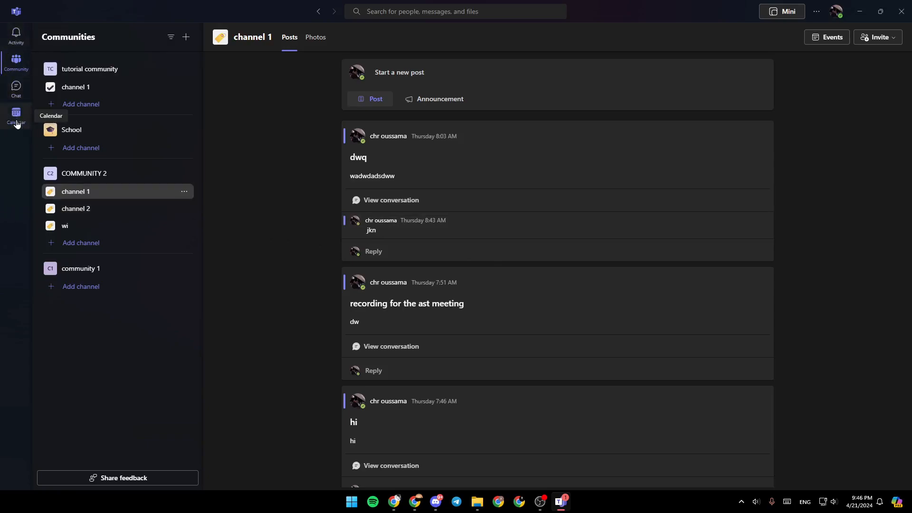
mouse_move(16, 33)
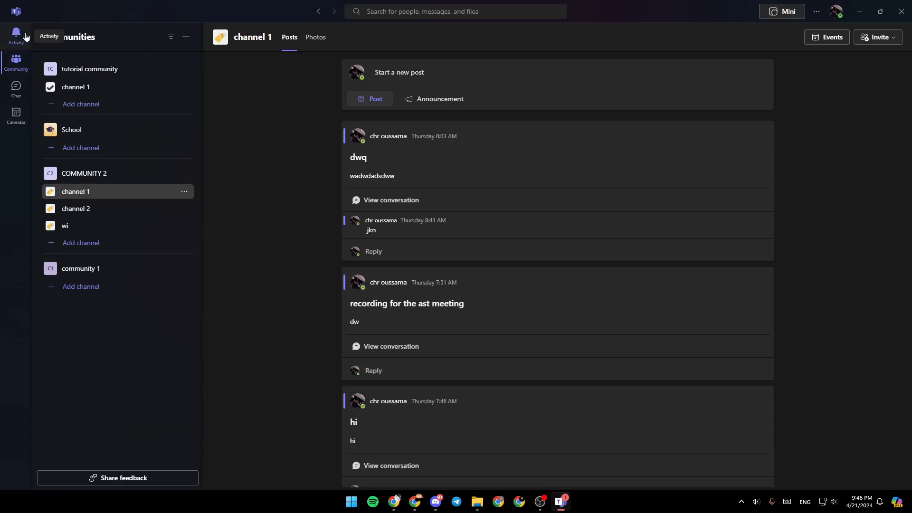
Go from Chat to Calendar, showing the April 22–26, 2024 work week.
click(16, 89)
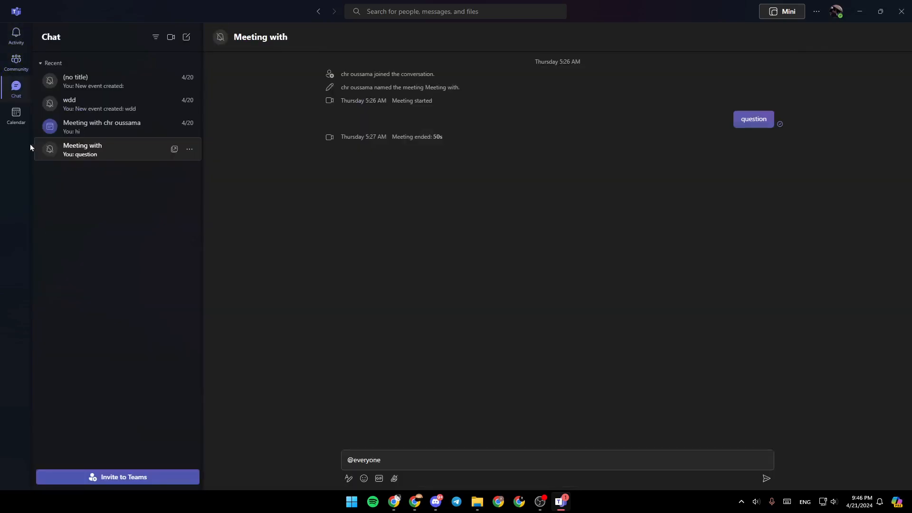
click(15, 115)
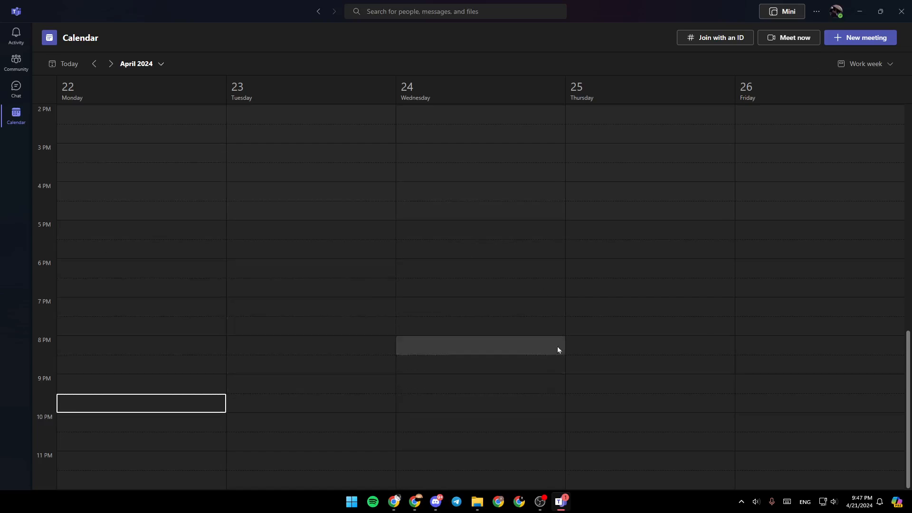
mouse_move(738, 71)
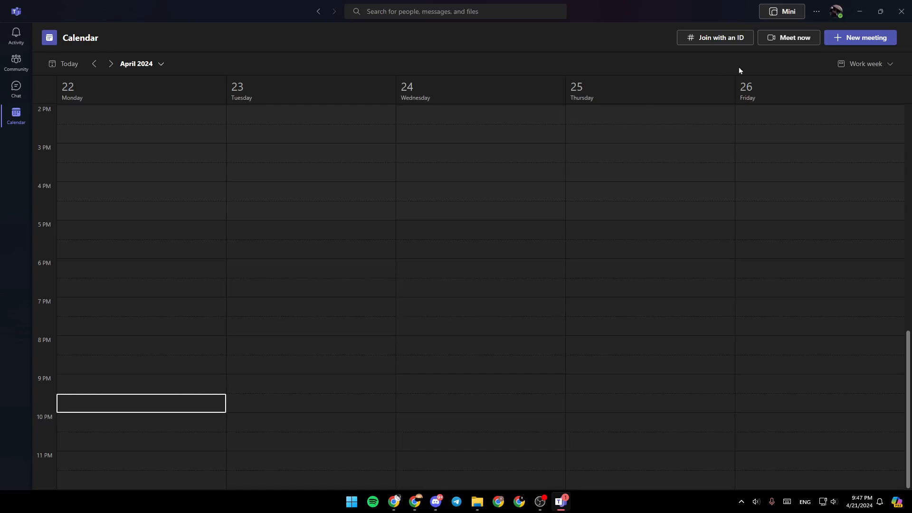
mouse_move(725, 47)
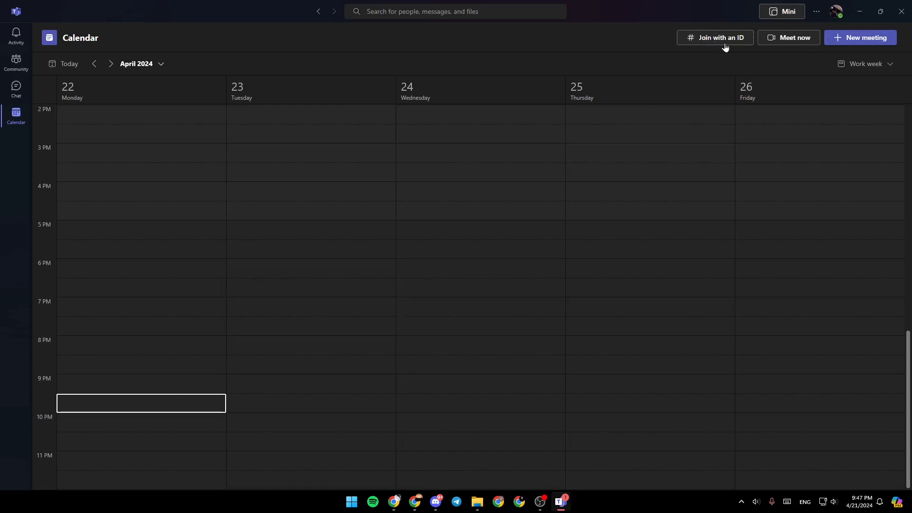
click(715, 37)
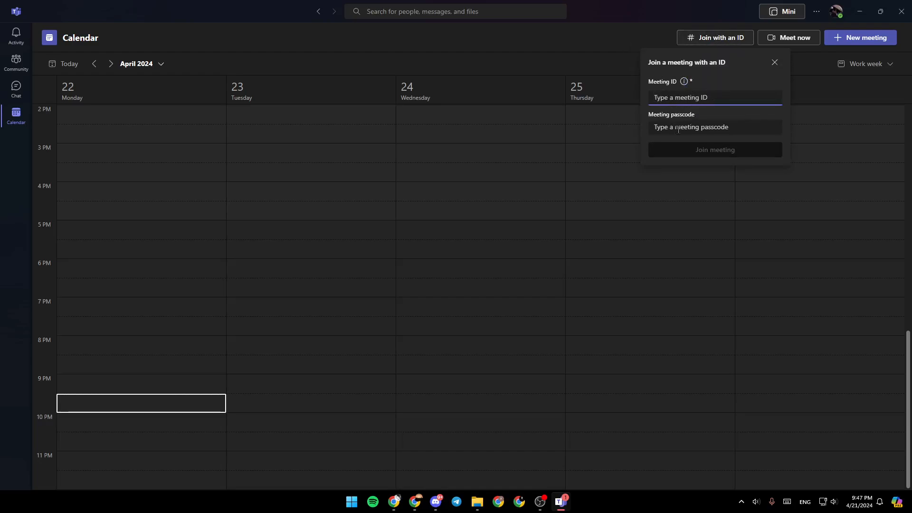
click(714, 127)
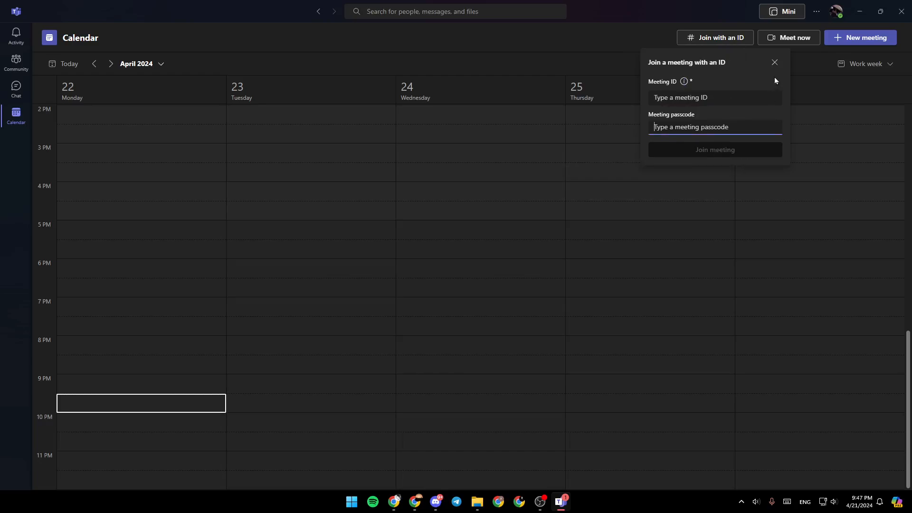
click(774, 62)
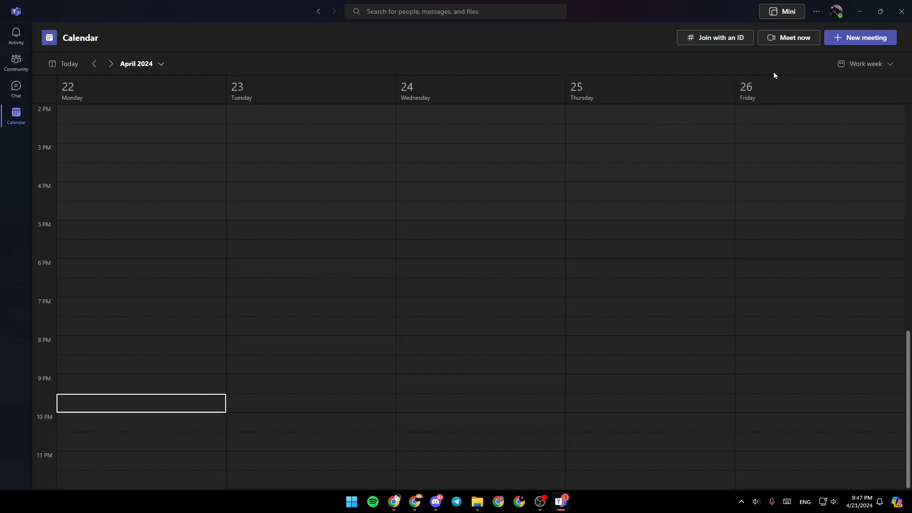
mouse_move(865, 37)
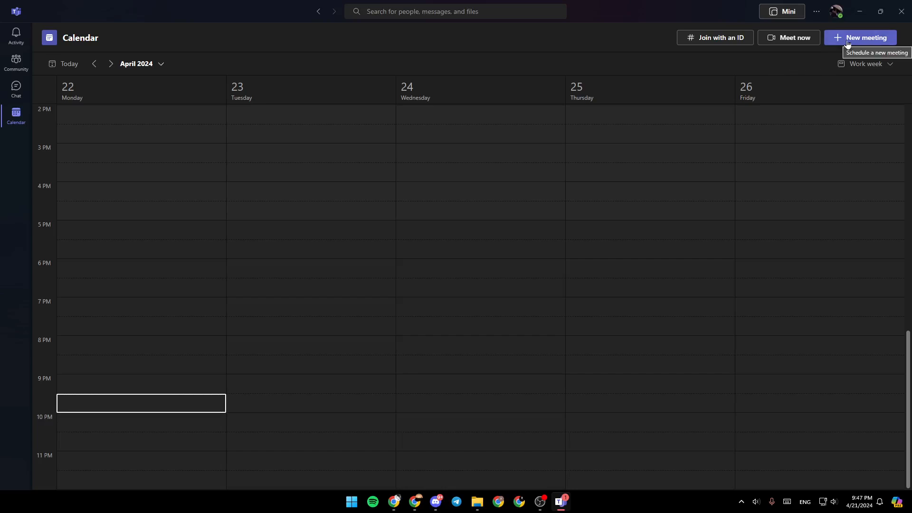
mouse_move(829, 67)
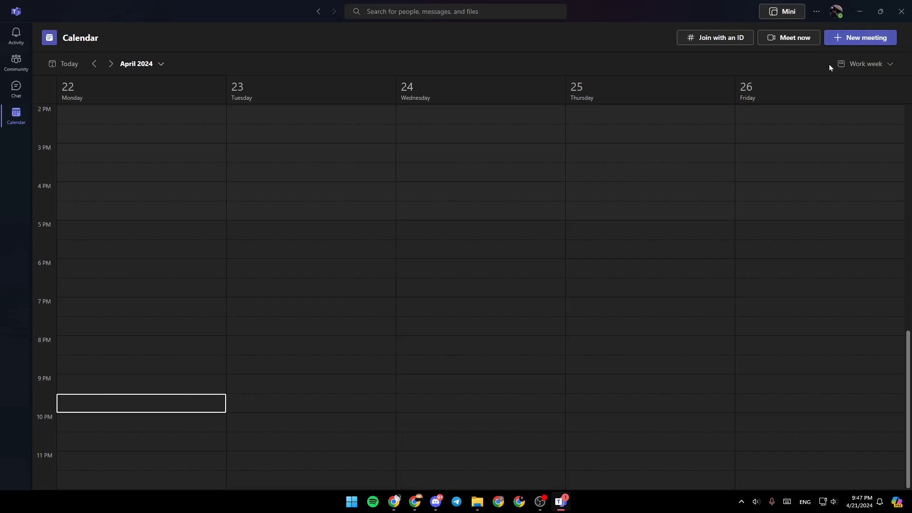
Open a blank new-meeting form, then discard it unsaved and return to the calendar.
click(859, 37)
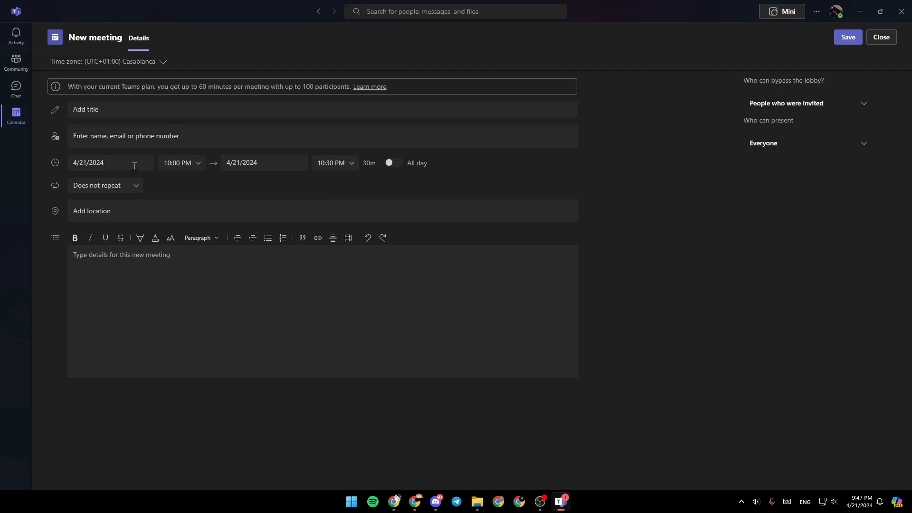
click(193, 210)
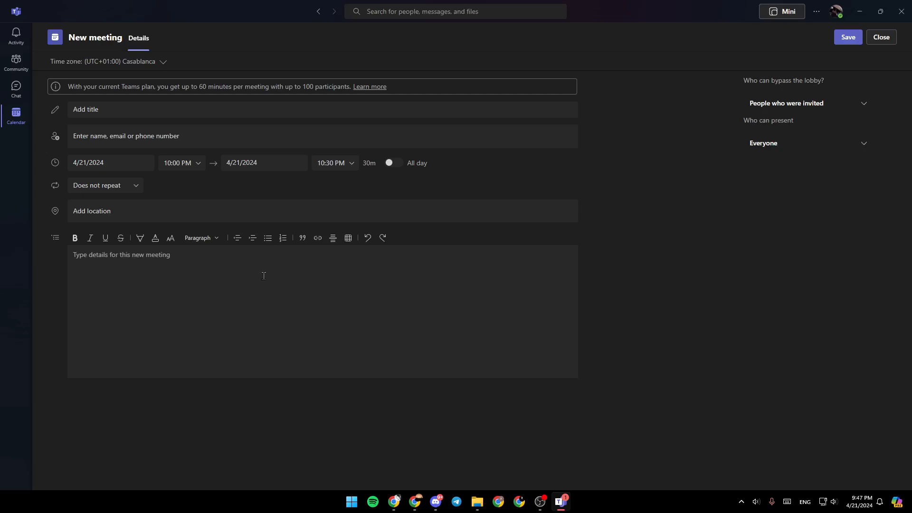
mouse_move(847, 37)
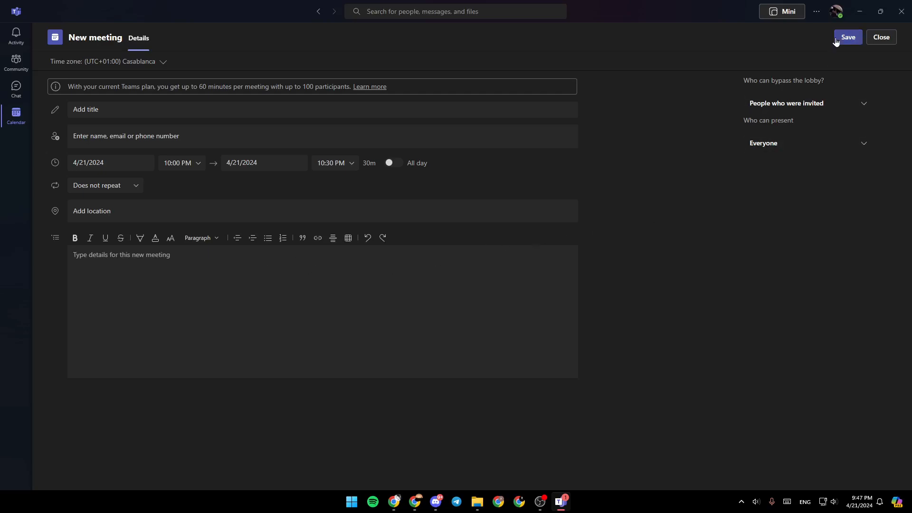
click(880, 37)
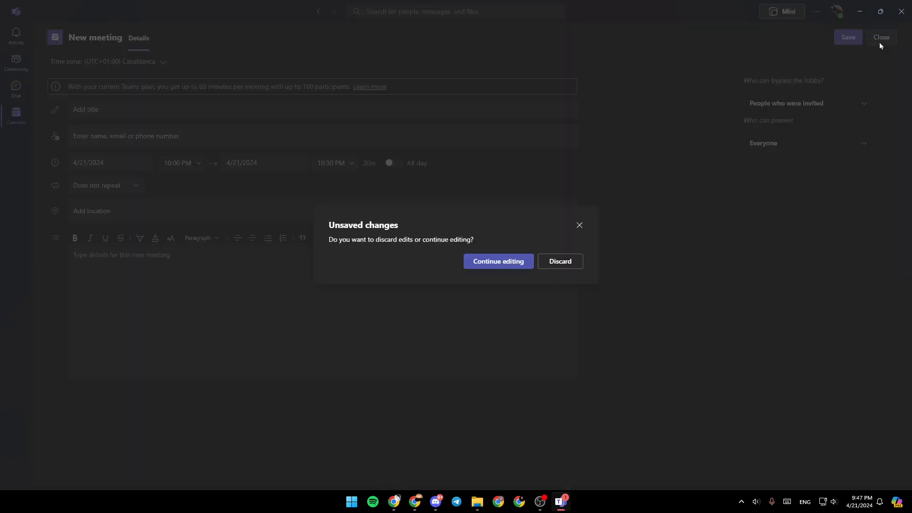
click(560, 261)
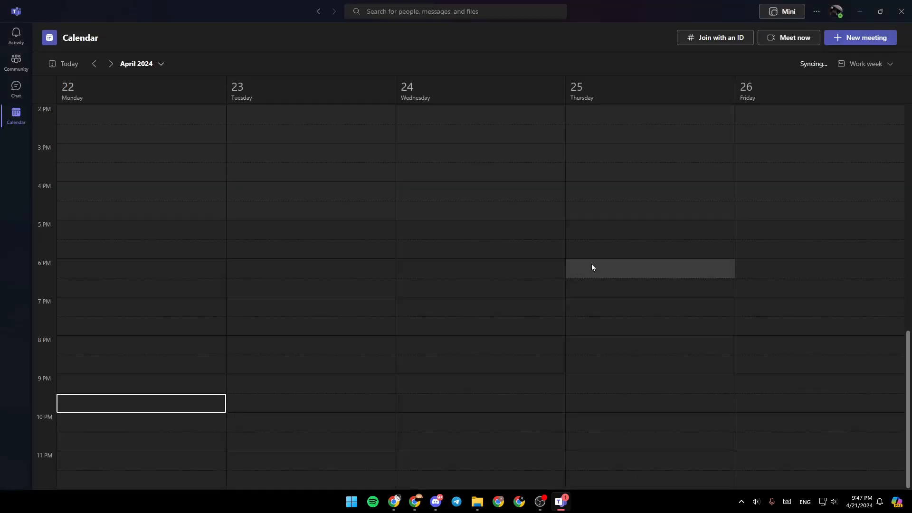
Start the instant meeting 'Meeting with chr oussama' with Meet now and dismiss the invite prompt.
click(788, 37)
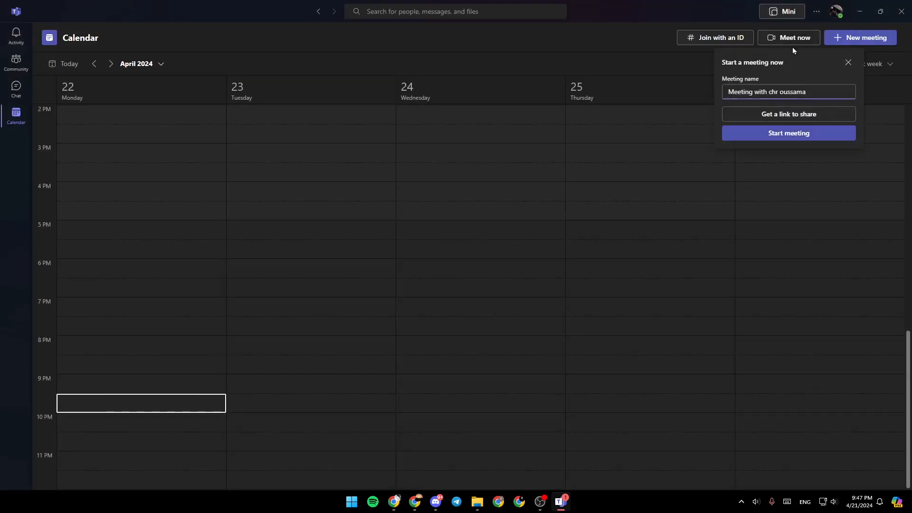
click(788, 133)
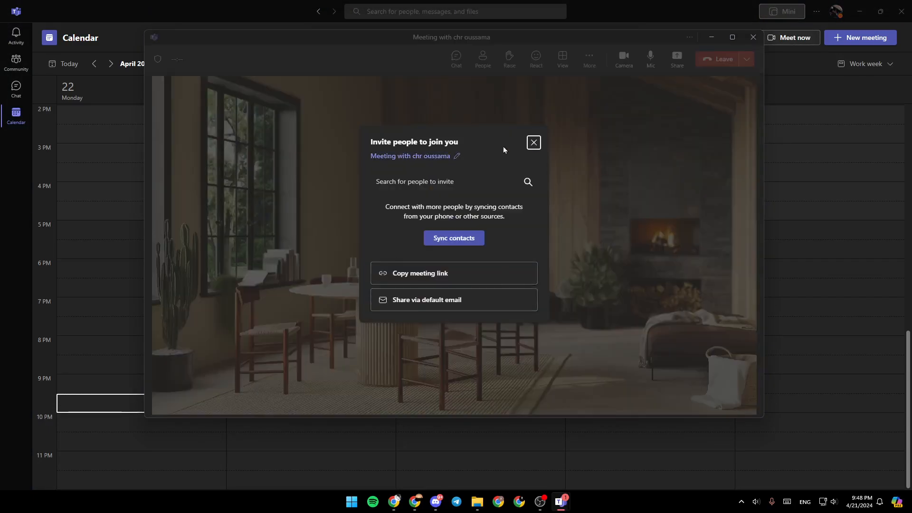
mouse_move(533, 142)
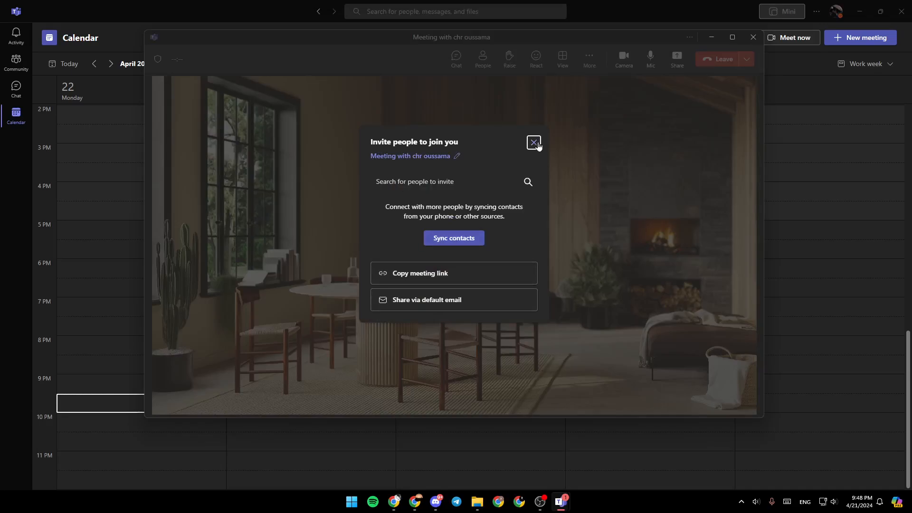
click(533, 142)
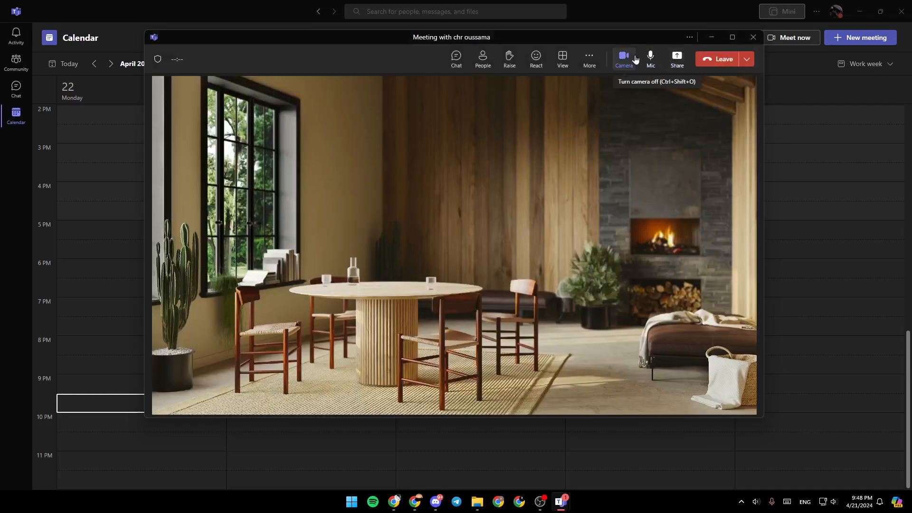
Turn the meeting camera off, toggle the Share options, and open More actions.
click(623, 59)
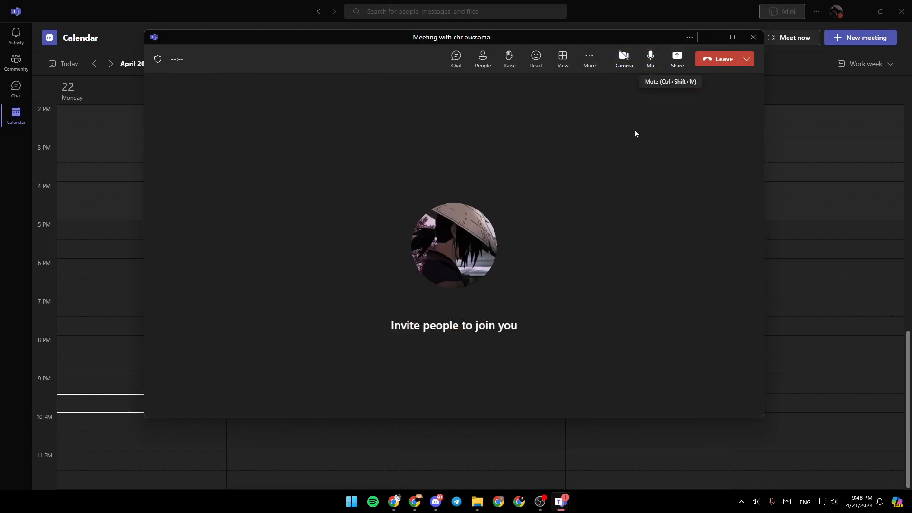
click(676, 58)
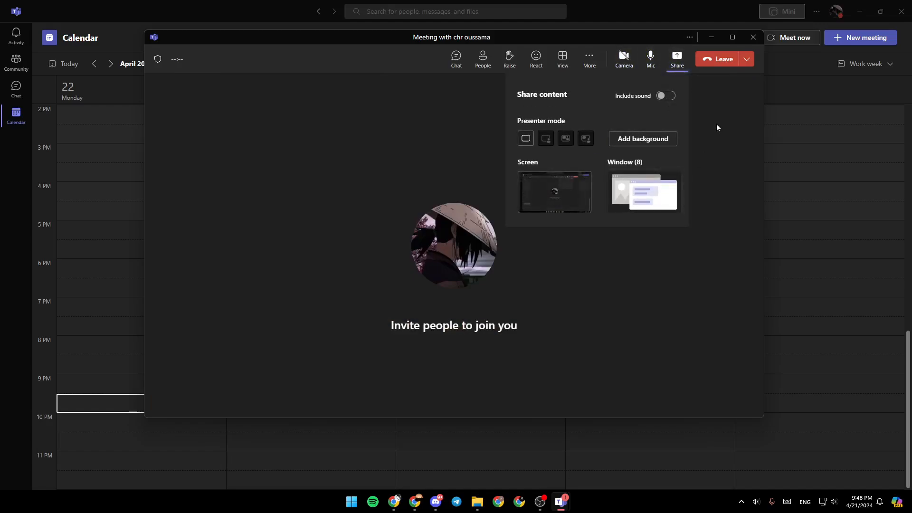
click(676, 58)
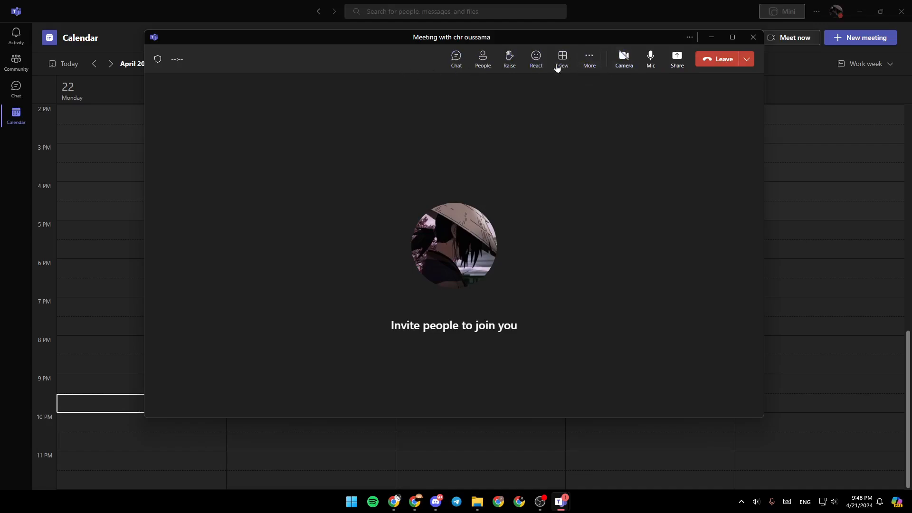
mouse_move(508, 58)
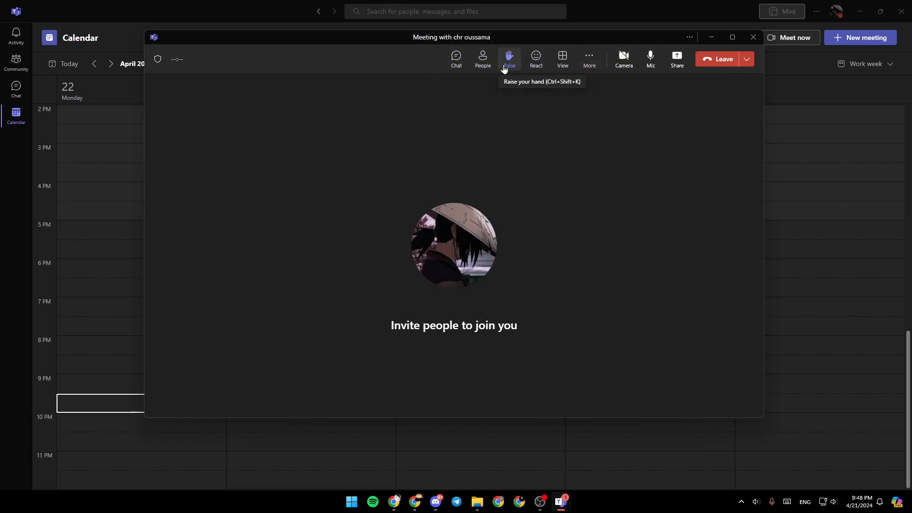
mouse_move(588, 58)
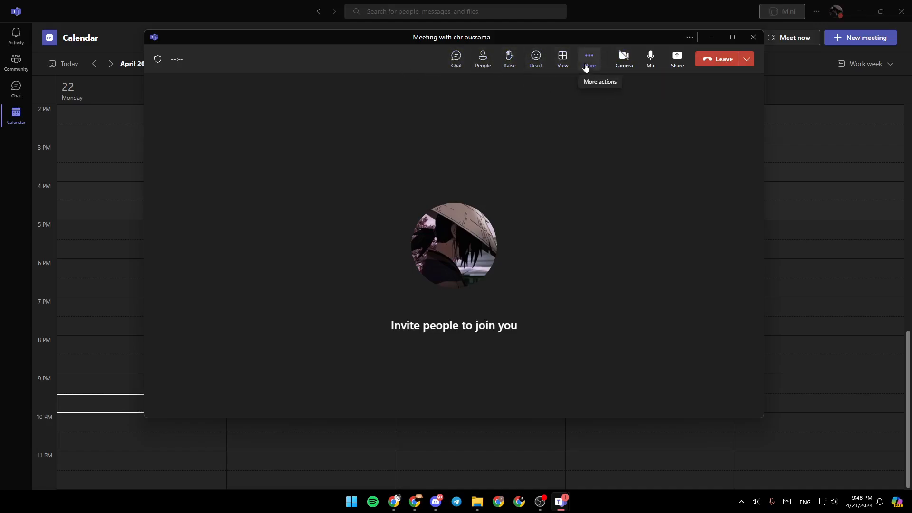
click(588, 58)
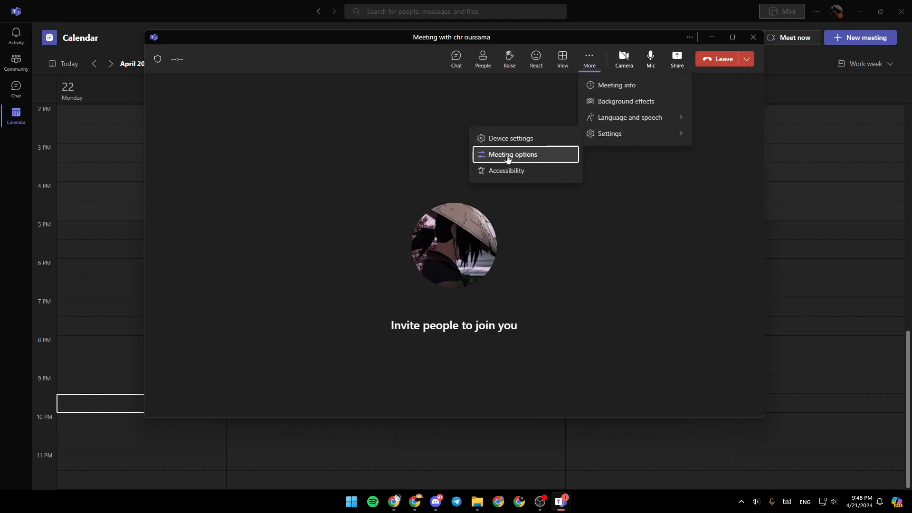
Keep 'Who can present' set to Everyone in Meeting options and save.
click(513, 154)
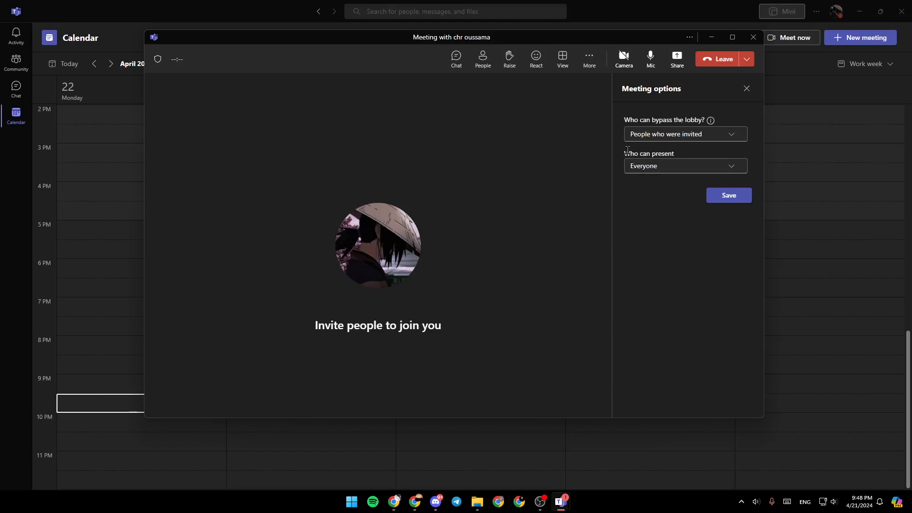
click(685, 166)
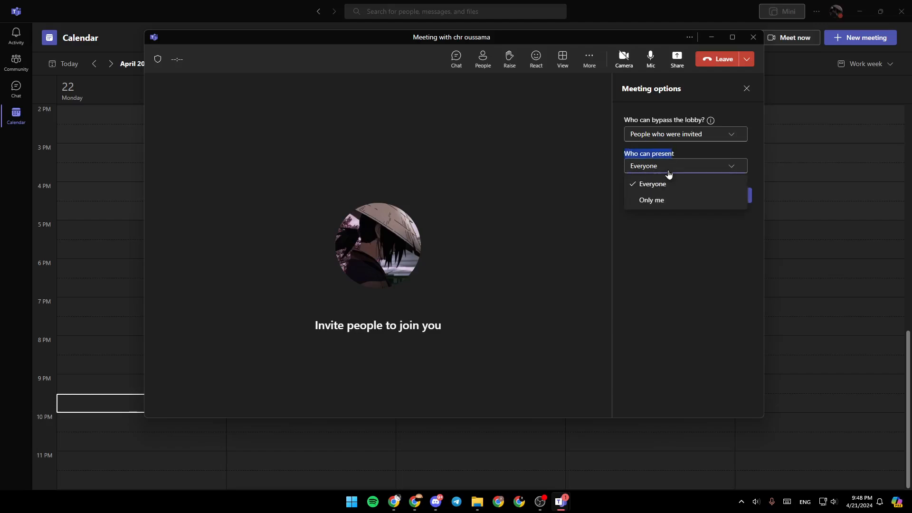
click(651, 184)
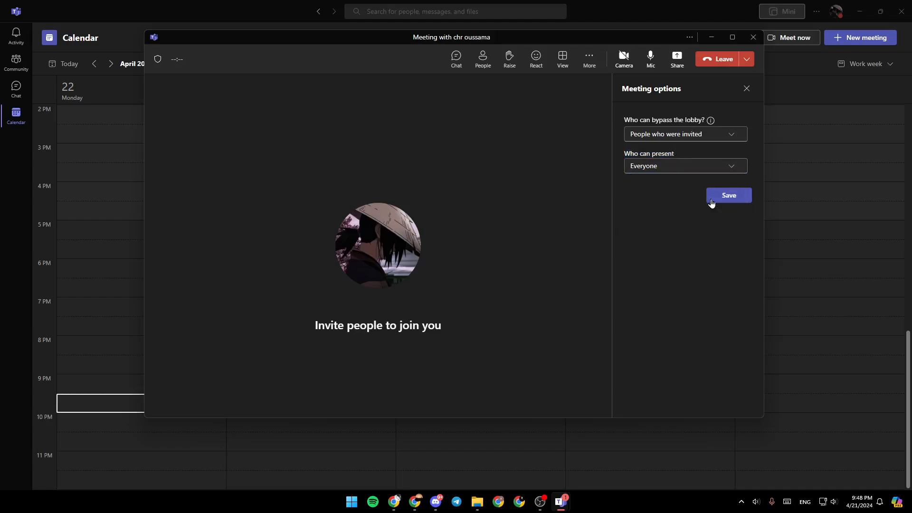
click(728, 194)
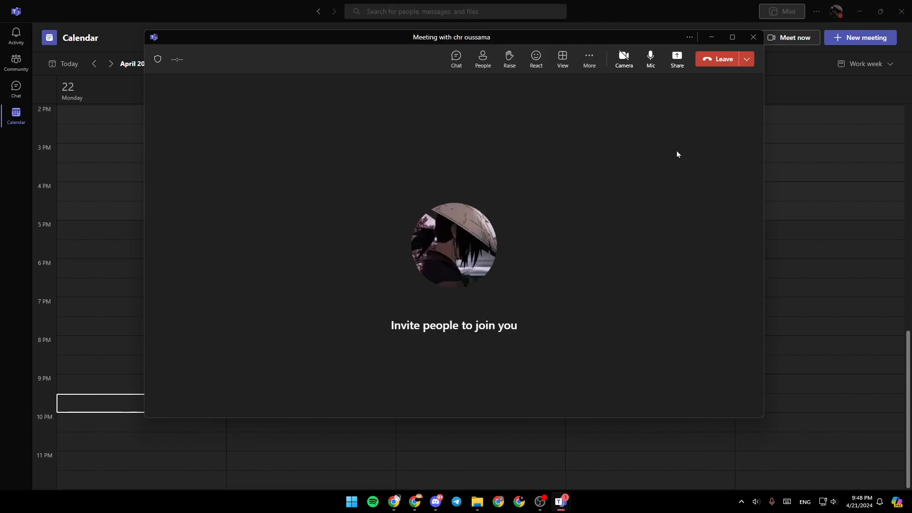
mouse_move(698, 124)
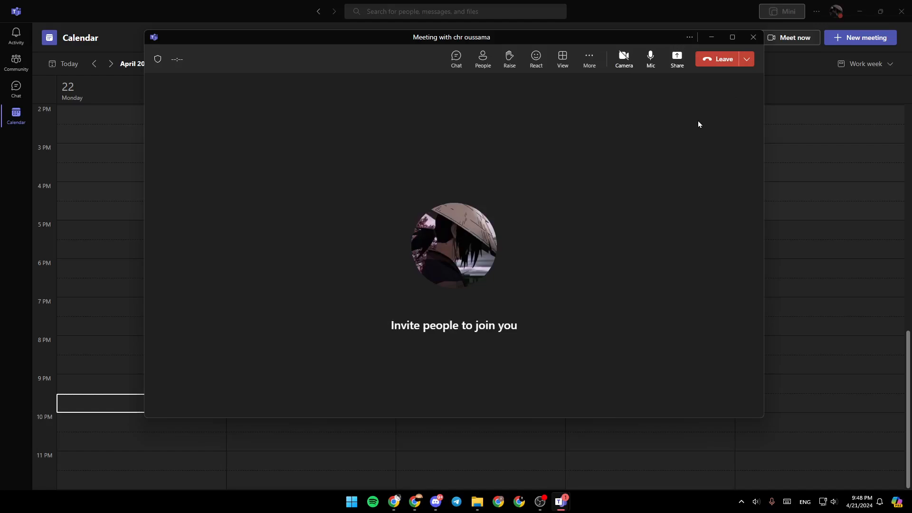